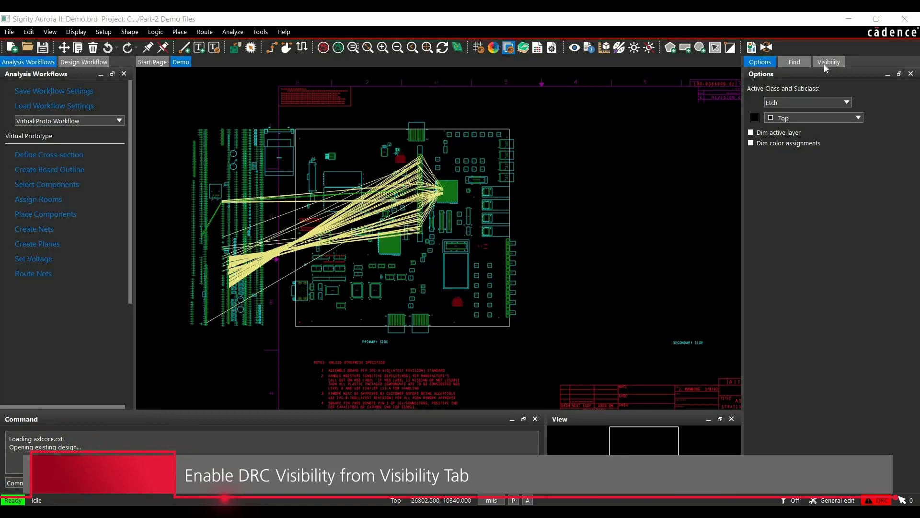
- Show the Visibility panel with DRC markers enabled for the conductor layers
{"action": "left_click", "coordinate": [828, 61]}
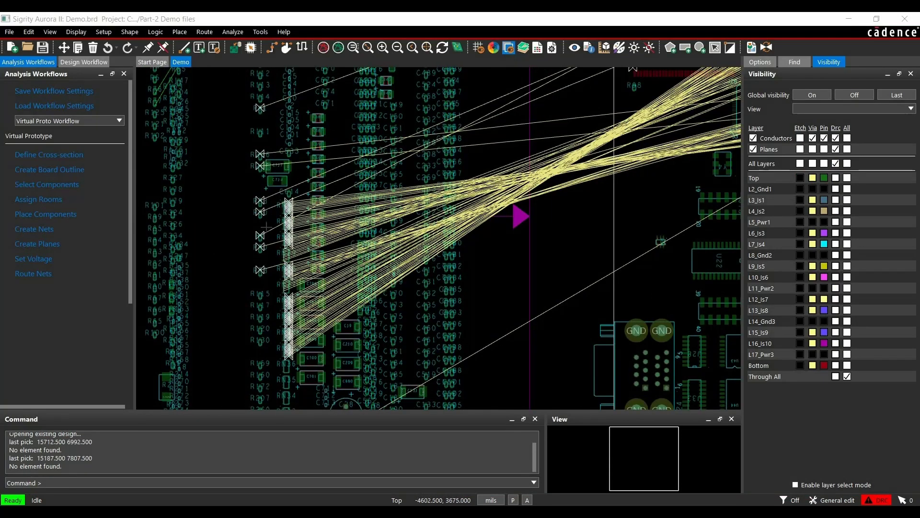
{"action": "mouse_move", "coordinate": [269, 228]}
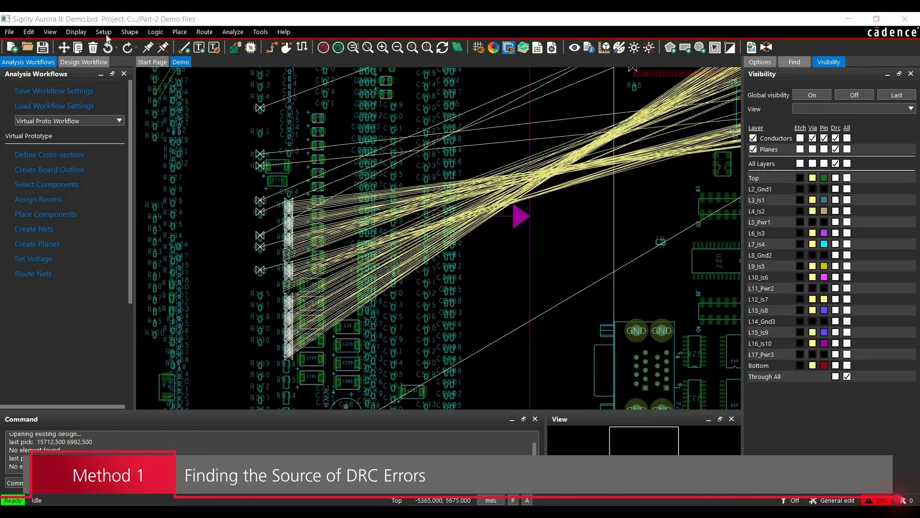
- Launch Constraint Manager and view the Wiring Min/Max Propagation Delays worksheet for the PARALLELBUS nets
{"action": "left_click", "coordinate": [104, 31]}
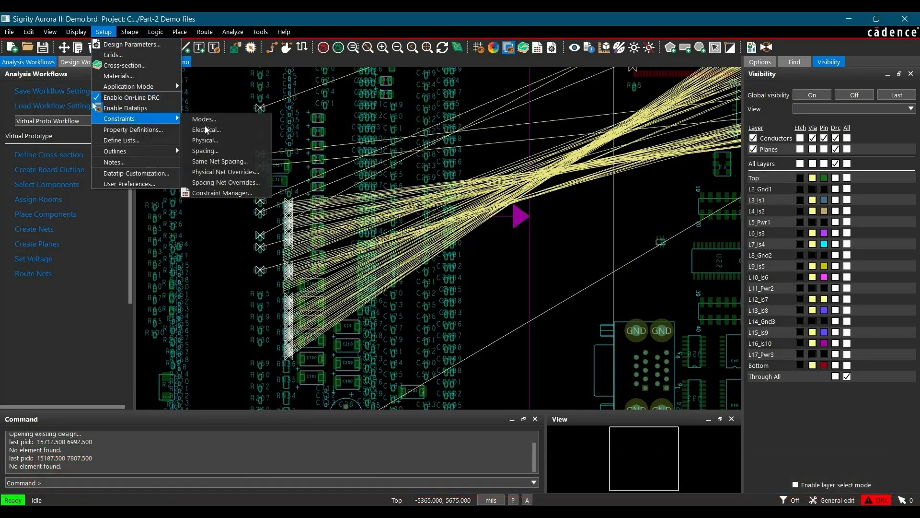
{"action": "left_click", "coordinate": [205, 131]}
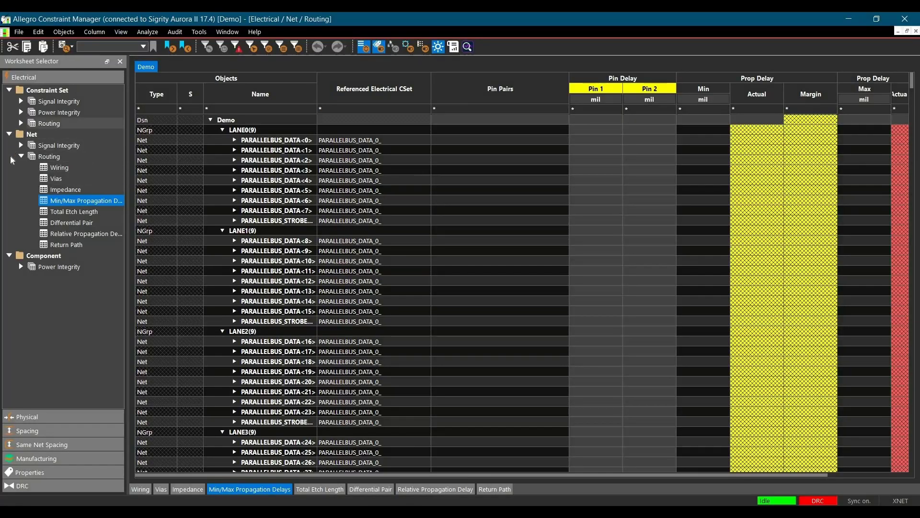
{"action": "mouse_move", "coordinate": [53, 169]}
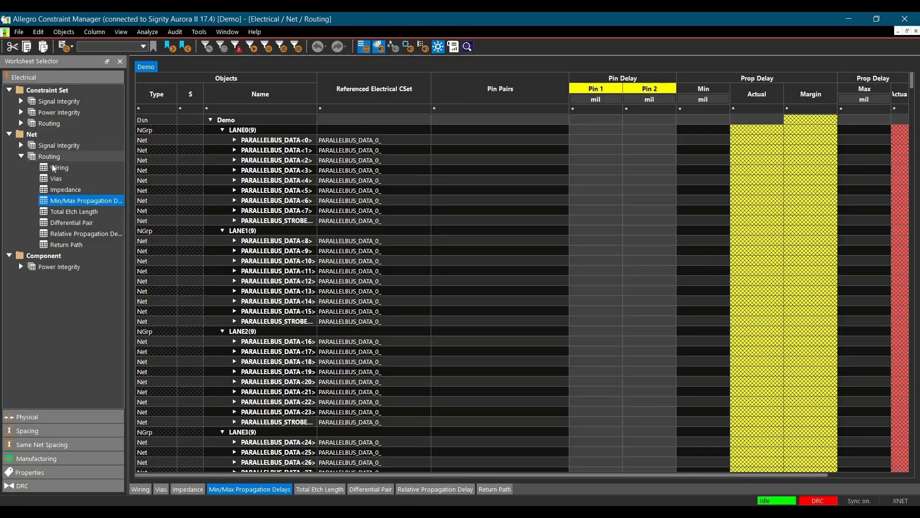
{"action": "left_click", "coordinate": [59, 167]}
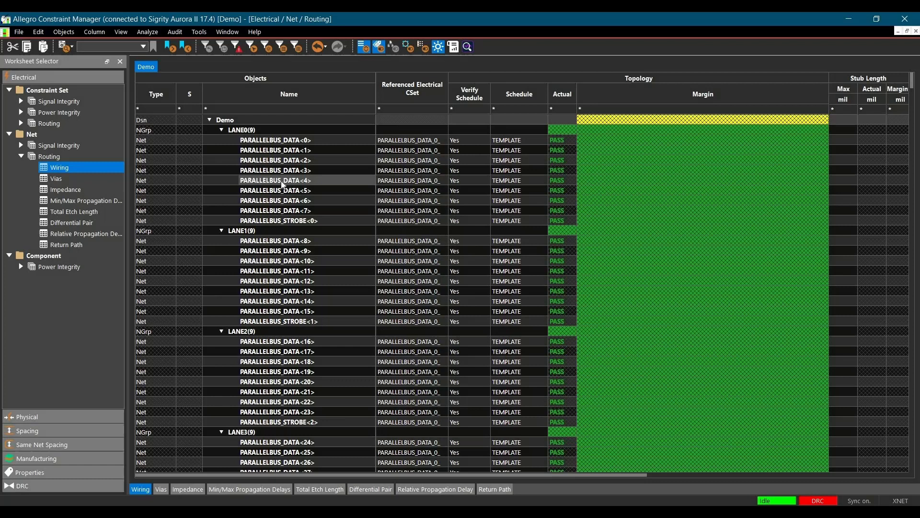
{"action": "mouse_move", "coordinate": [276, 240]}
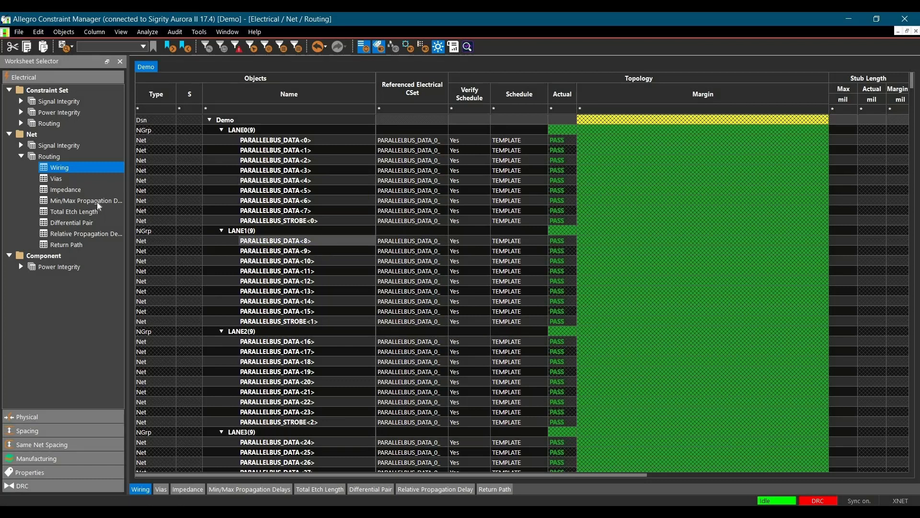
{"action": "left_click", "coordinate": [85, 200]}
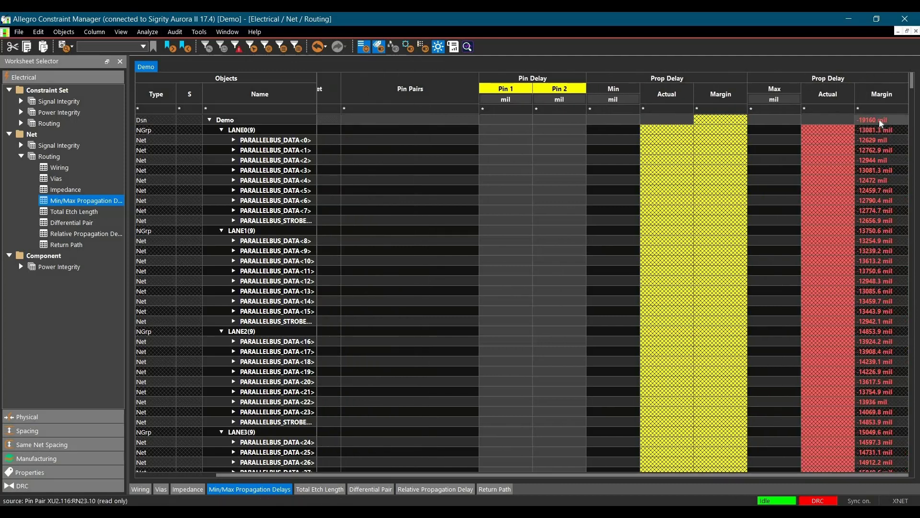
- Sort by worst margin, expand PARALLELBUS_DATA<58> in LANE7 and select pin pair XU2.116:RN23.10 at -19160 mil
{"action": "left_click", "coordinate": [880, 120]}
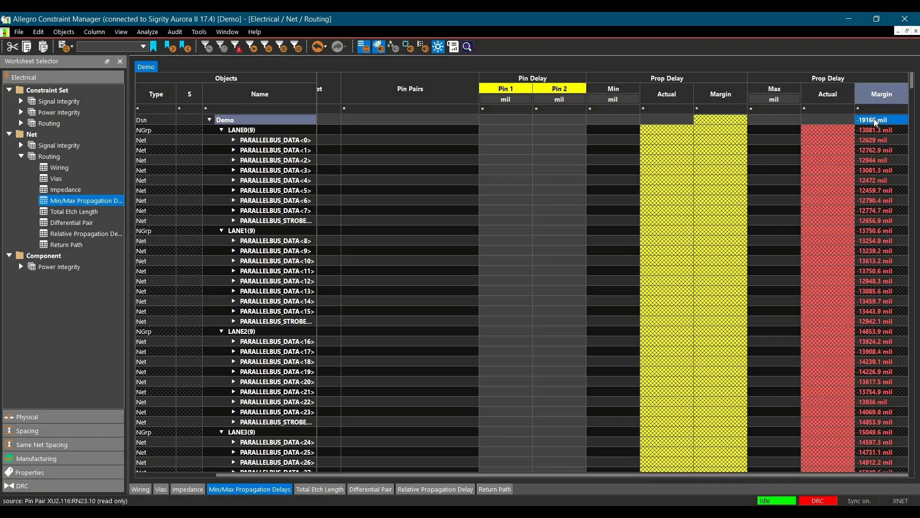
{"action": "scroll", "scroll_direction": "down", "scroll_amount": 3}
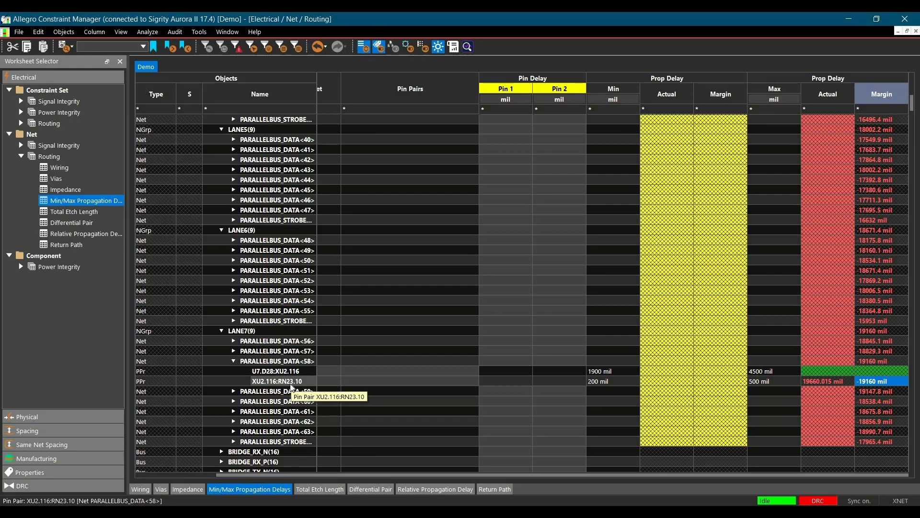
{"action": "left_click", "coordinate": [276, 380]}
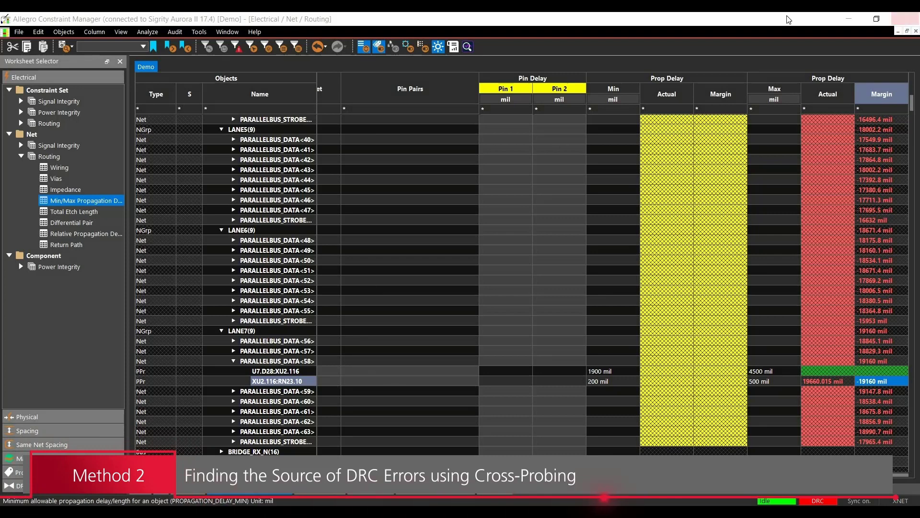
{"action": "mouse_move", "coordinate": [912, 20]}
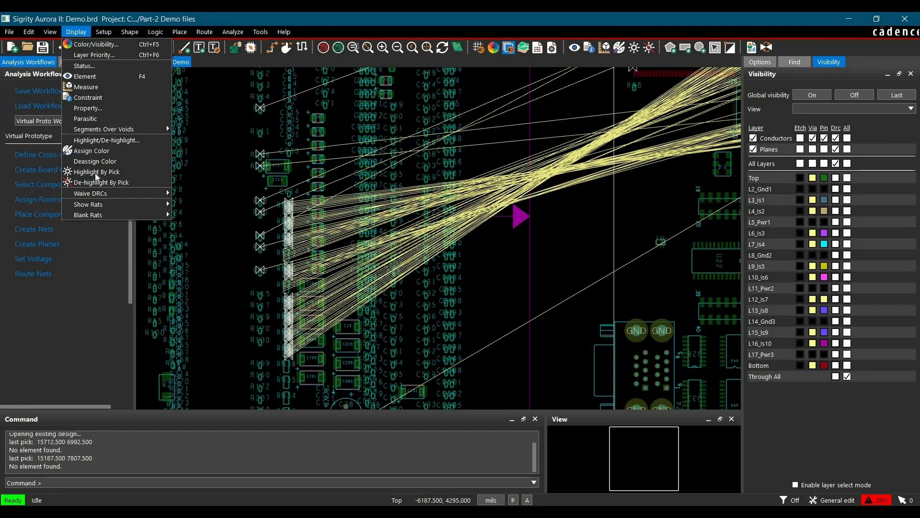
{"action": "mouse_move", "coordinate": [89, 214]}
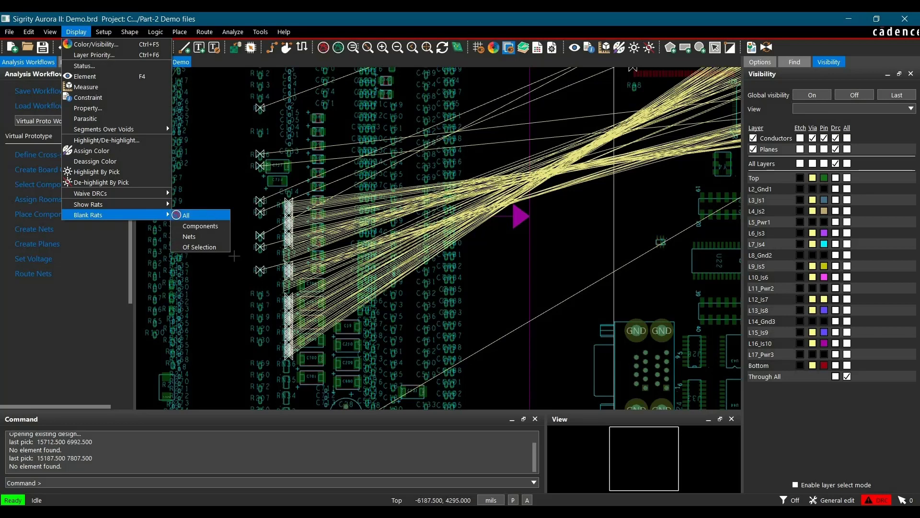
- Blank all ratsnest lines, then start the Show Rats by Net command awaiting a net pick
{"action": "left_click", "coordinate": [185, 214]}
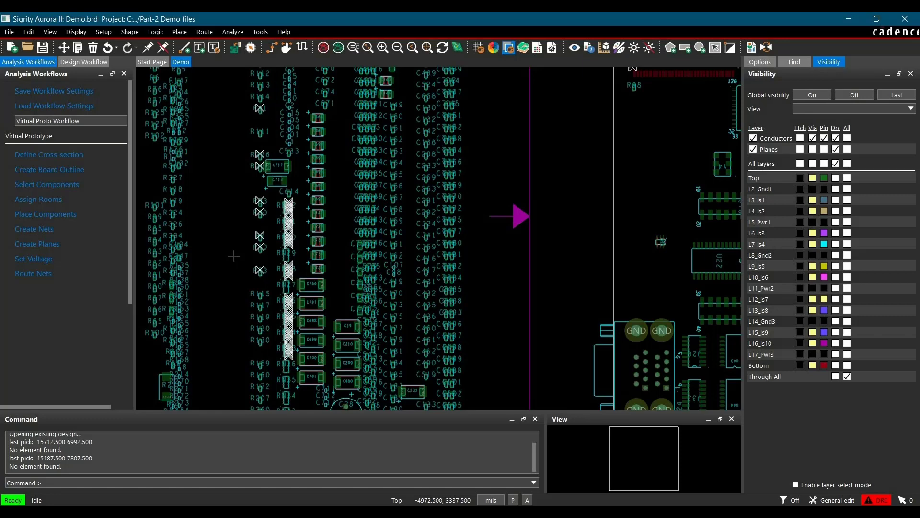
{"action": "mouse_move", "coordinate": [153, 152]}
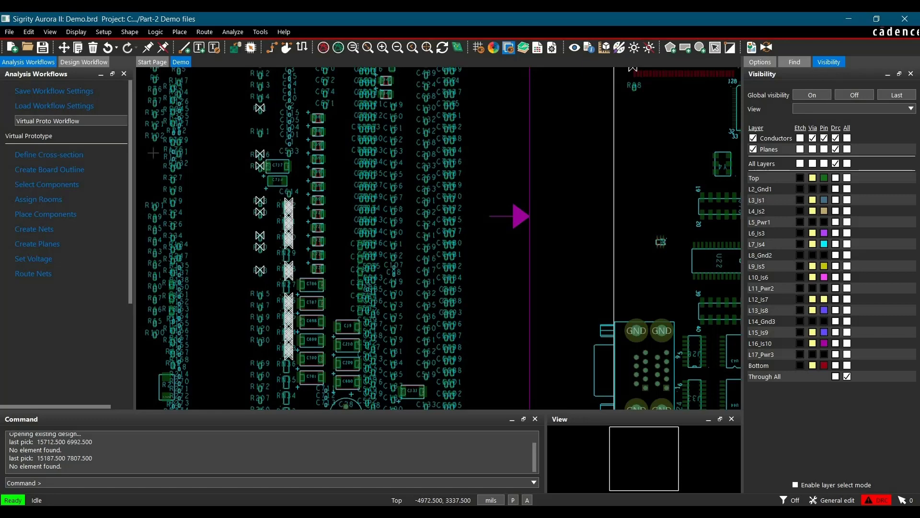
{"action": "left_click", "coordinate": [75, 32]}
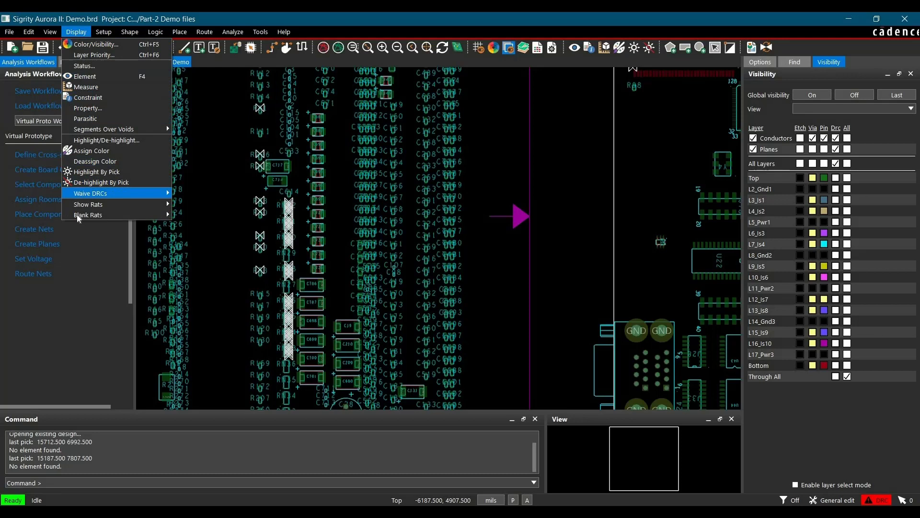
{"action": "mouse_move", "coordinate": [88, 203]}
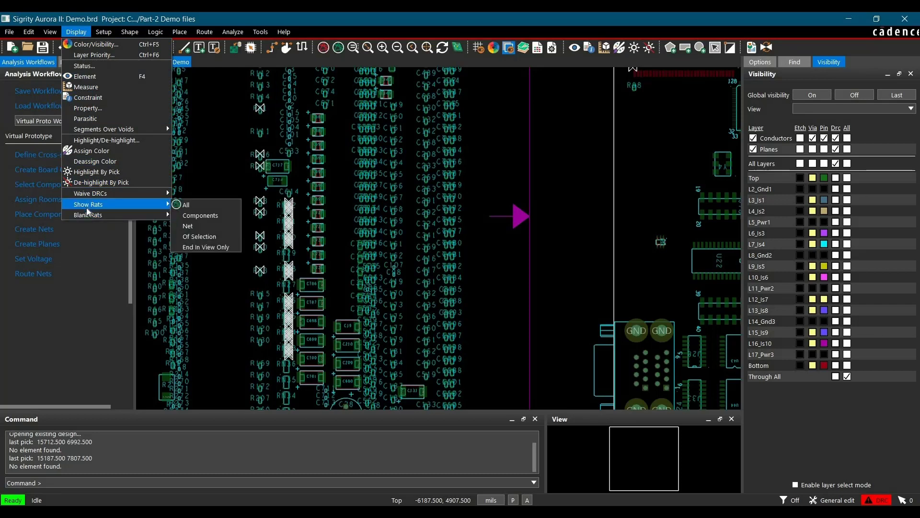
{"action": "left_click", "coordinate": [186, 205]}
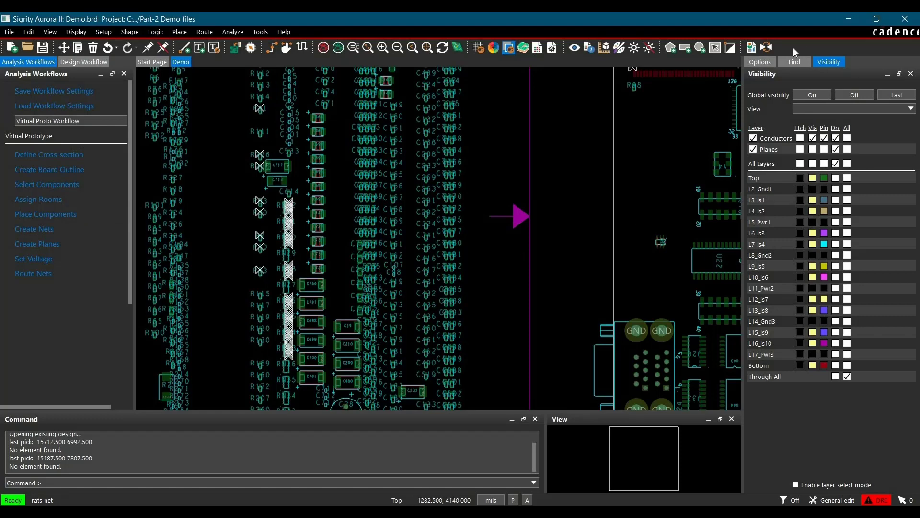
- Set the Find filter to nets and pick net PARALLELBUS_DATA<10> for its rat line
{"action": "left_click", "coordinate": [793, 62]}
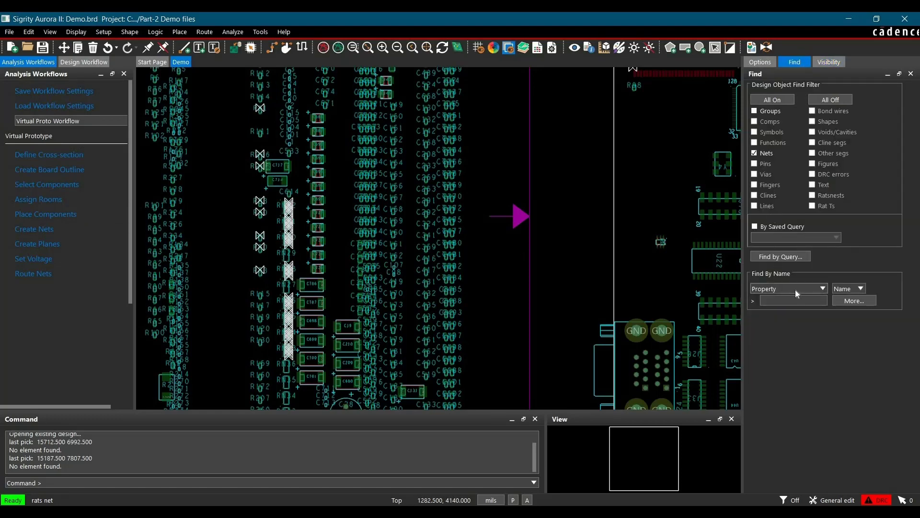
{"action": "left_click", "coordinate": [788, 288]}
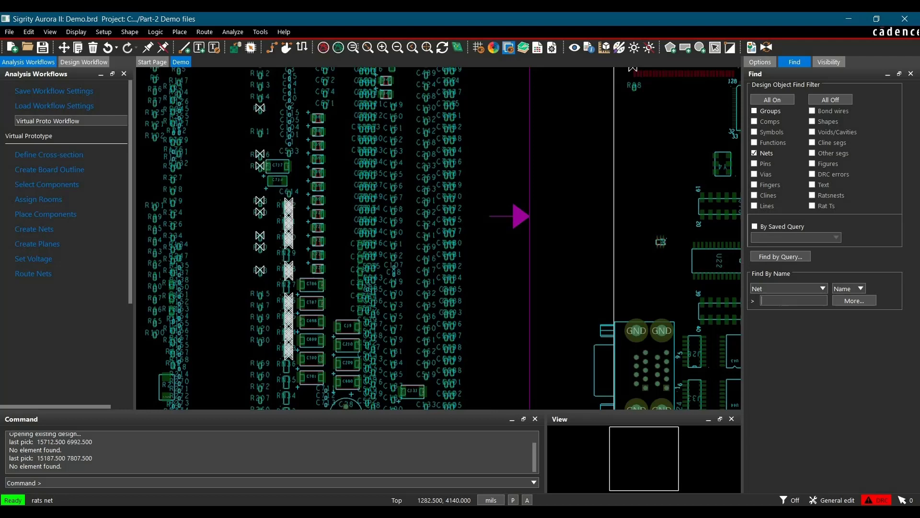
{"action": "type", "text": "p"}
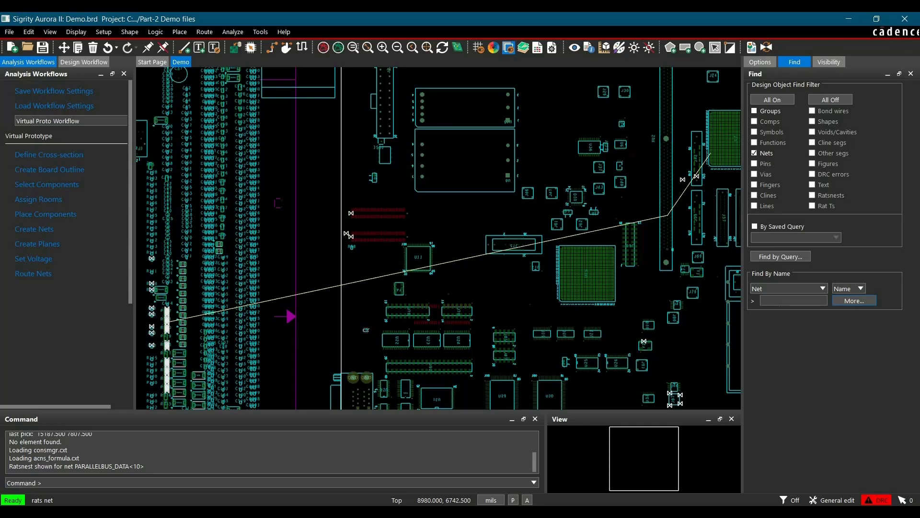
- Zoom by points into the area around U10, U15 and the connector
{"action": "left_click", "coordinate": [50, 32]}
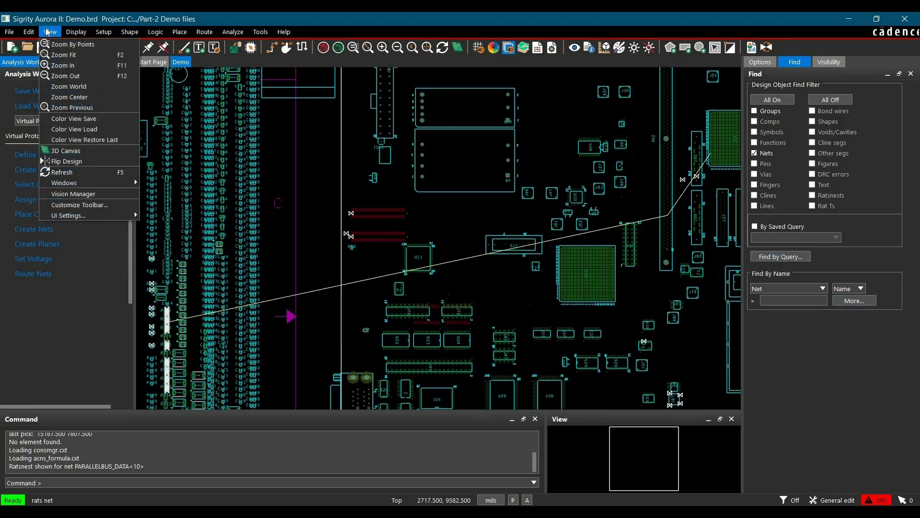
{"action": "mouse_move", "coordinate": [72, 44]}
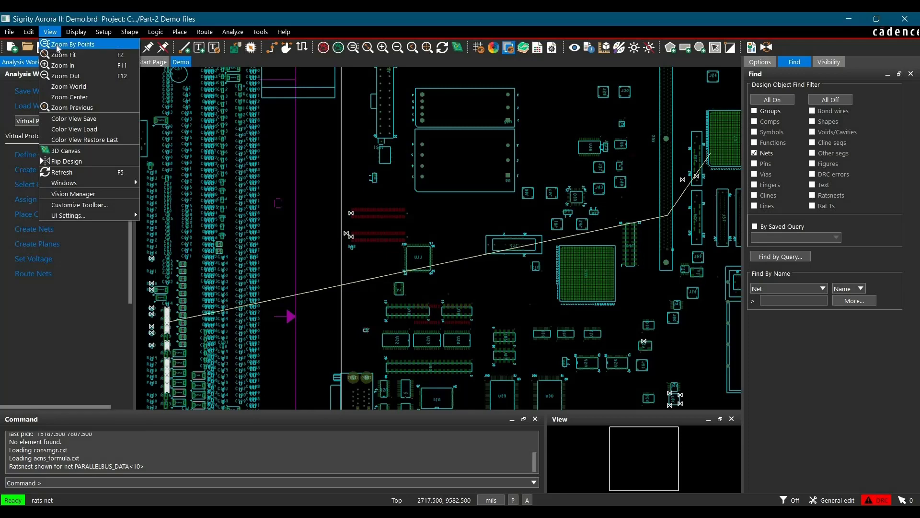
{"action": "left_click", "coordinate": [72, 45]}
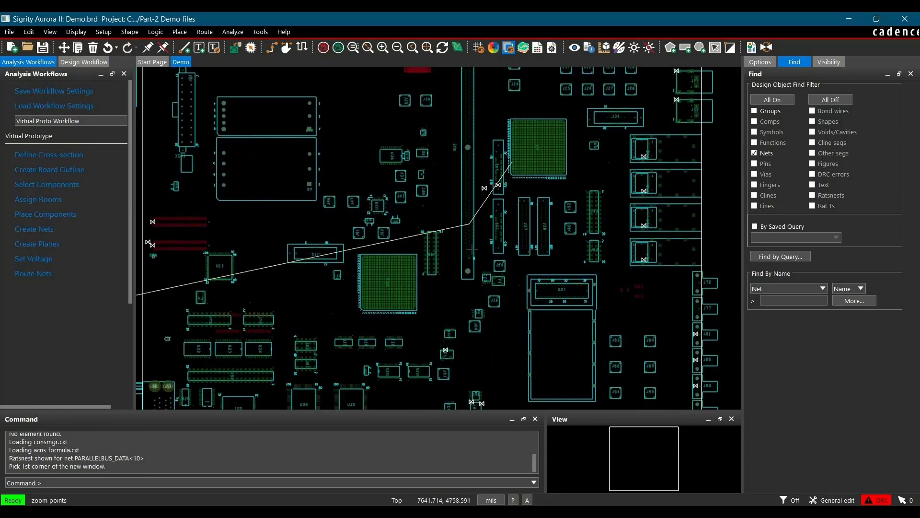
{"action": "left_click", "coordinate": [76, 31]}
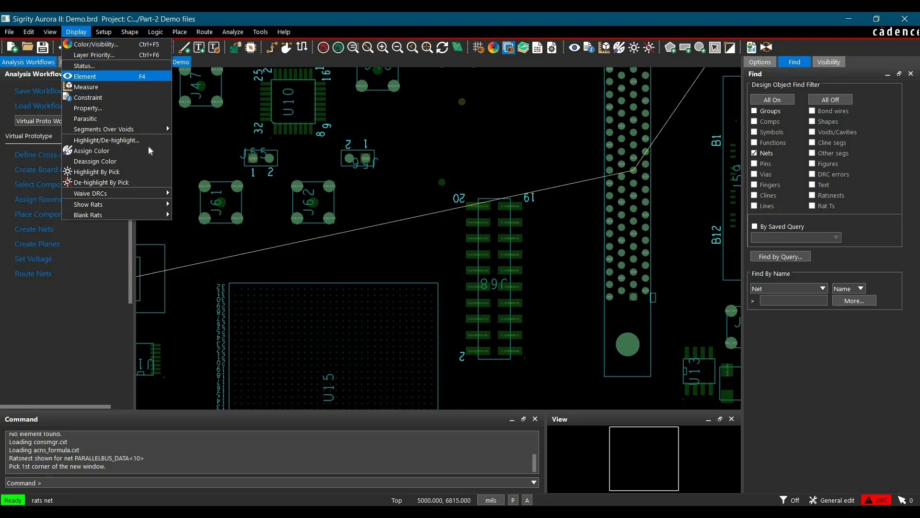
- Show Element report for net PARALLELBUS_DATA<10>, then restrict the Find filter to DRC errors only
{"action": "left_click", "coordinate": [85, 76]}
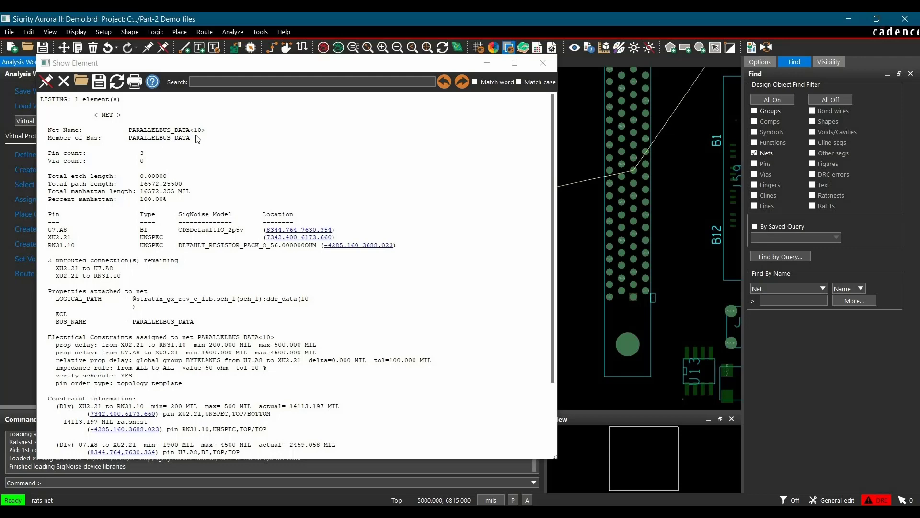
{"action": "mouse_move", "coordinate": [165, 333]}
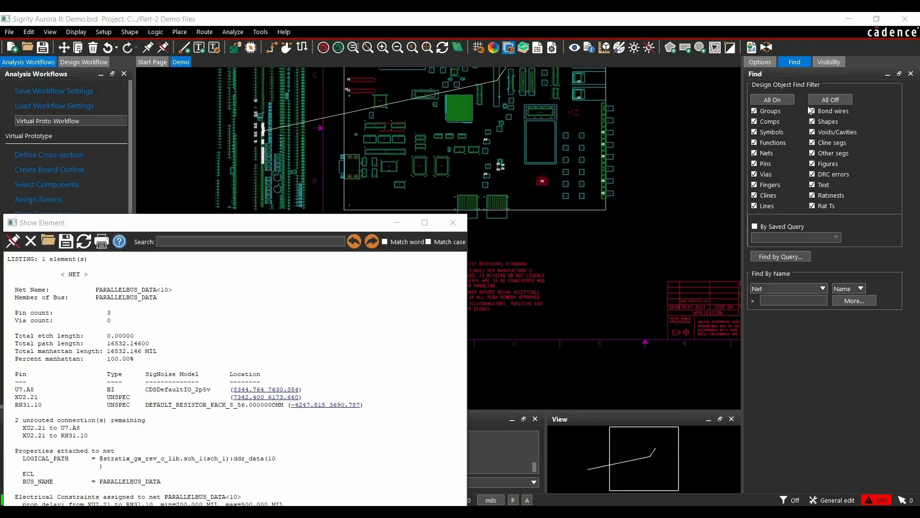
{"action": "left_click", "coordinate": [830, 99]}
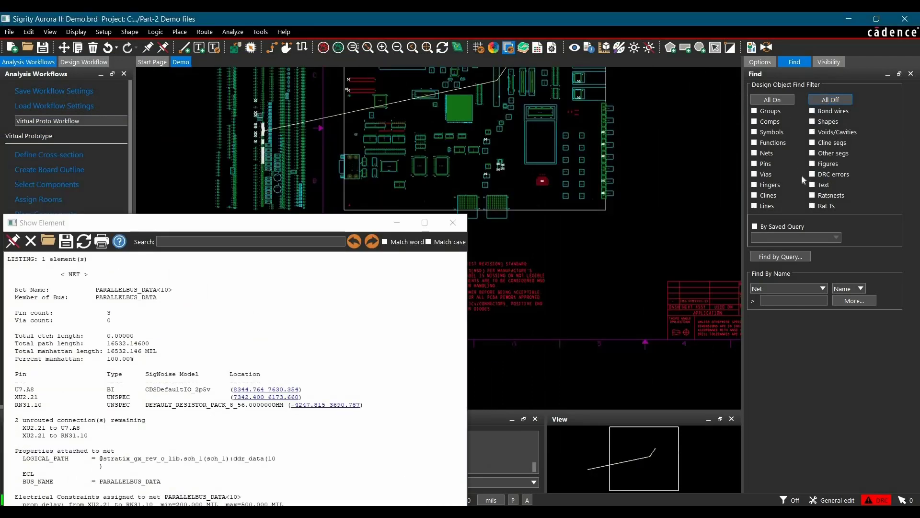
{"action": "left_click", "coordinate": [812, 174]}
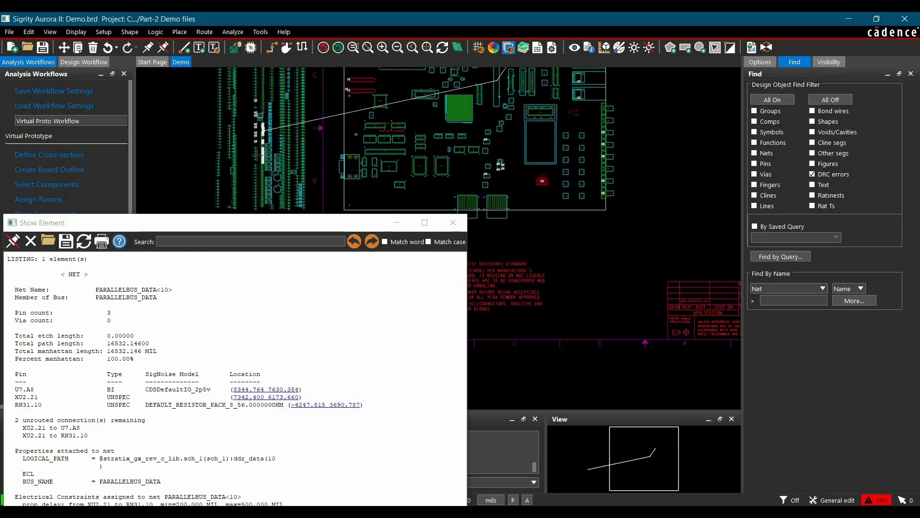
{"action": "mouse_move", "coordinate": [270, 143]}
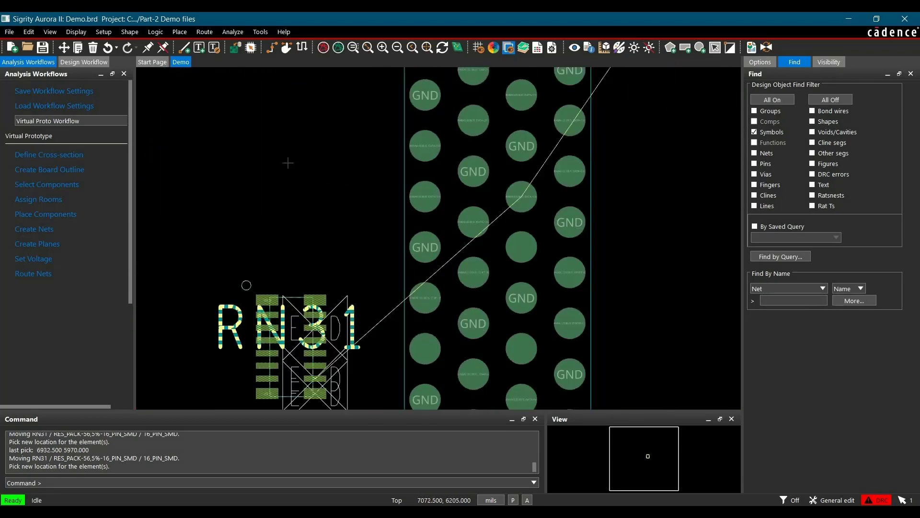
- Show Element on RN31's DRC marker: XU2.21–RN31.10 delay 603.088 mil exceeds 500 mil maximum
{"action": "left_click", "coordinate": [75, 32]}
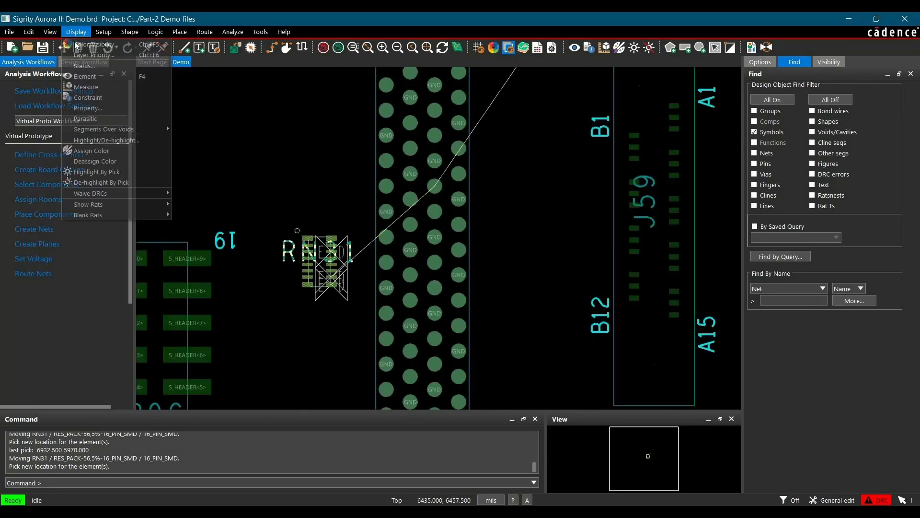
{"action": "left_click", "coordinate": [84, 76]}
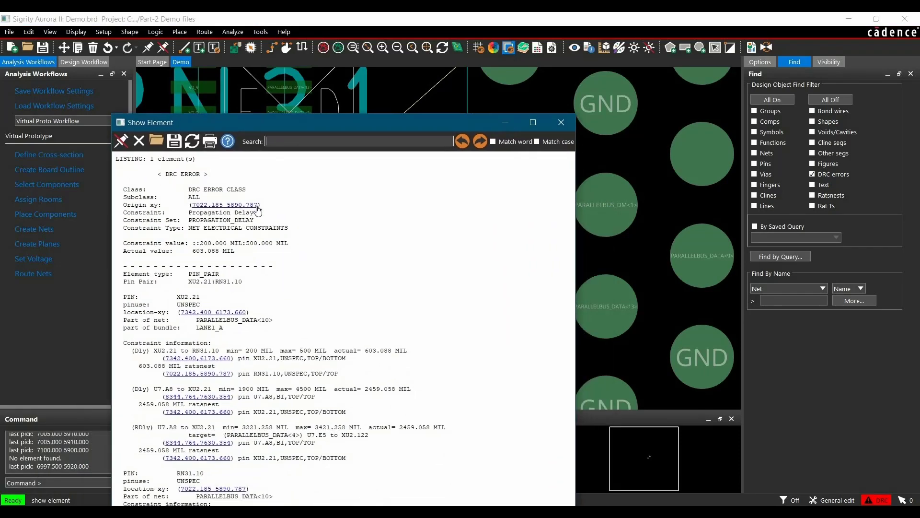
{"action": "mouse_move", "coordinate": [305, 197]}
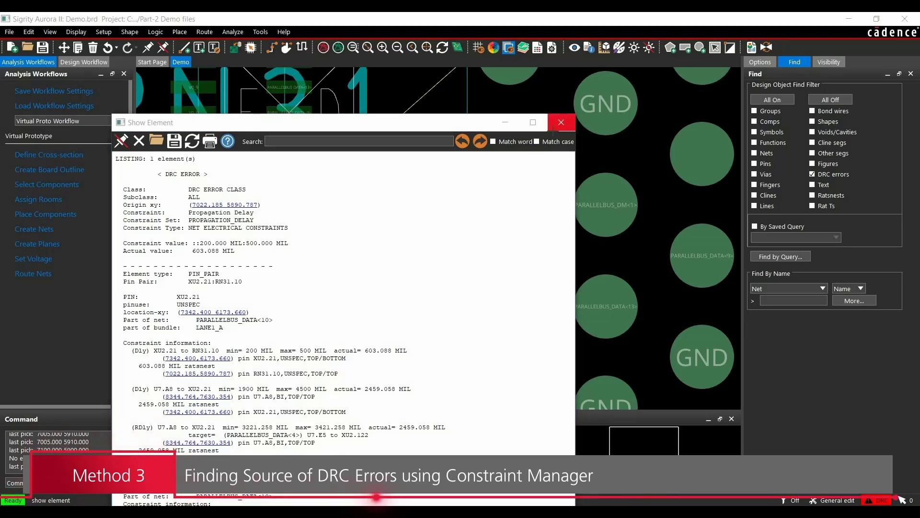
- Close the DRC report and reopen Constraint Manager on the propagation-delay worksheet's PARALLELBUS_DATA nets
{"action": "left_click", "coordinate": [559, 122]}
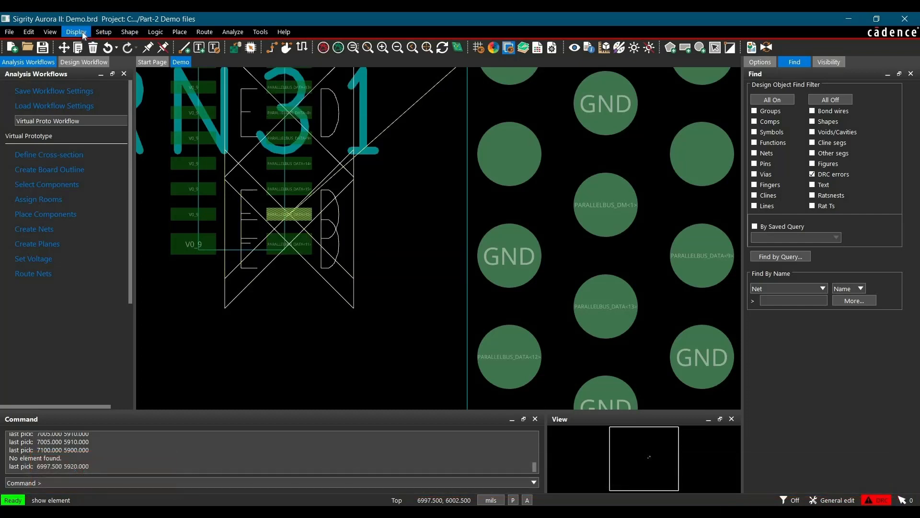
{"action": "left_click", "coordinate": [104, 32]}
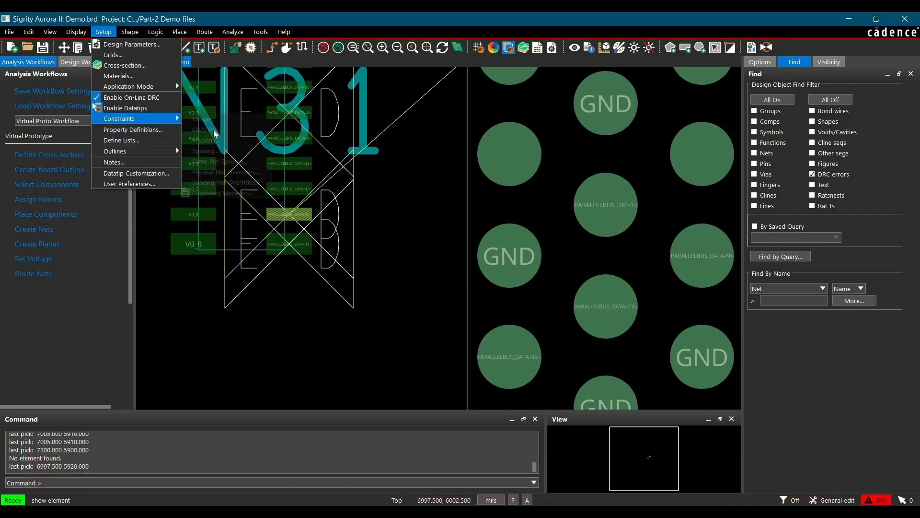
{"action": "left_click", "coordinate": [119, 117]}
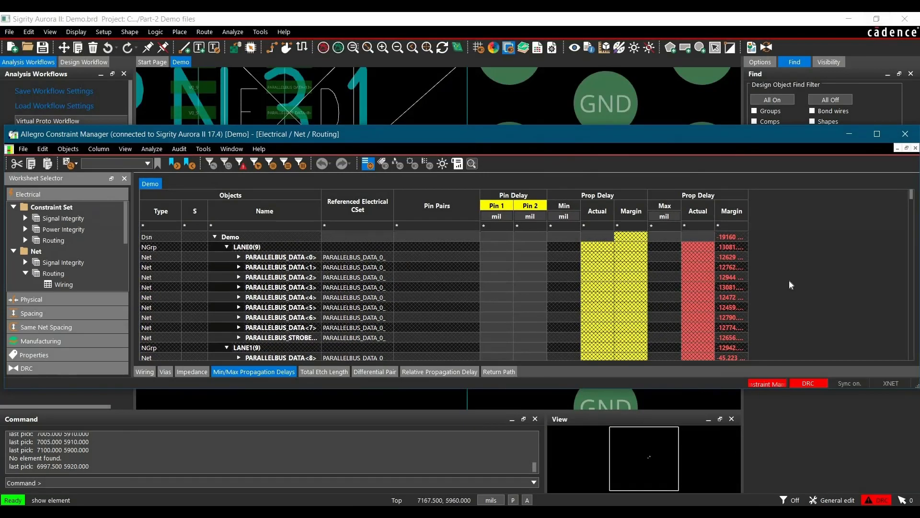
{"action": "scroll", "scroll_direction": "down", "scroll_amount": 3}
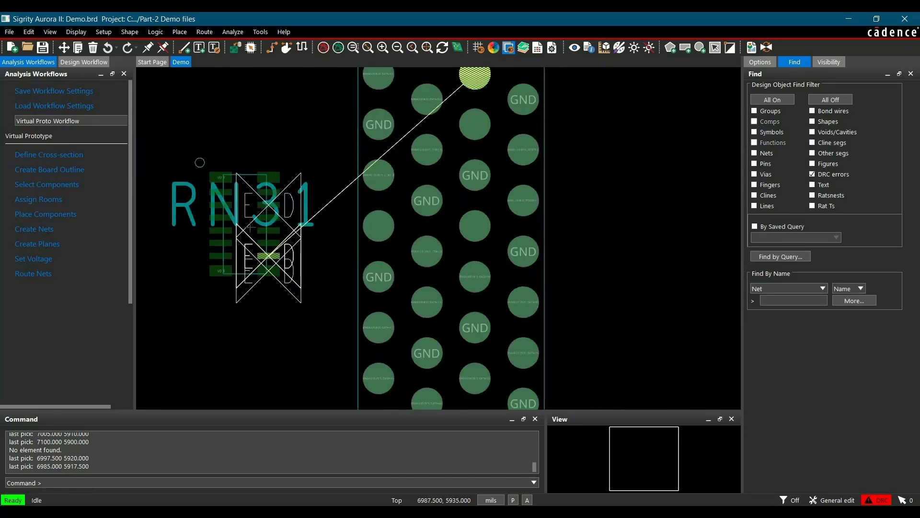
{"action": "right_click", "coordinate": [241, 228]}
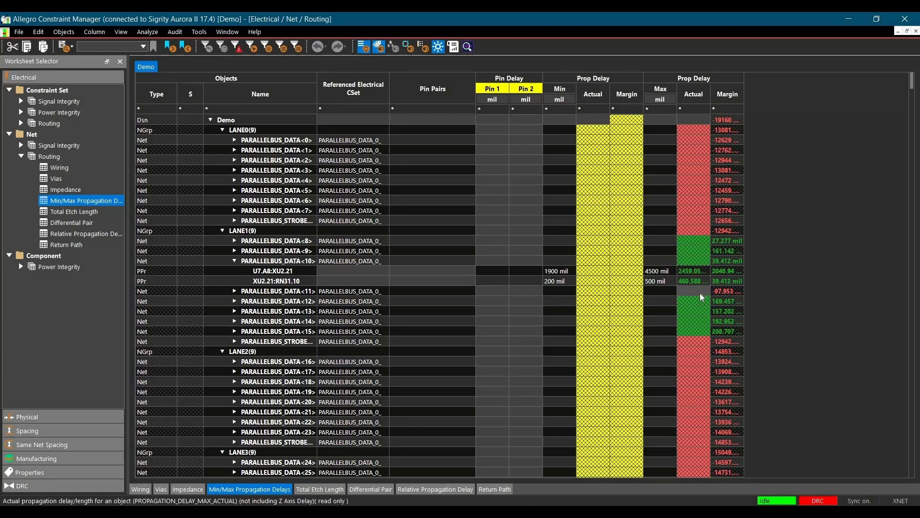
- Check the XU2.21:RN31.10 pair now reads 460.588 mil delay with a positive 39.412 mil margin
{"action": "left_click", "coordinate": [727, 271]}
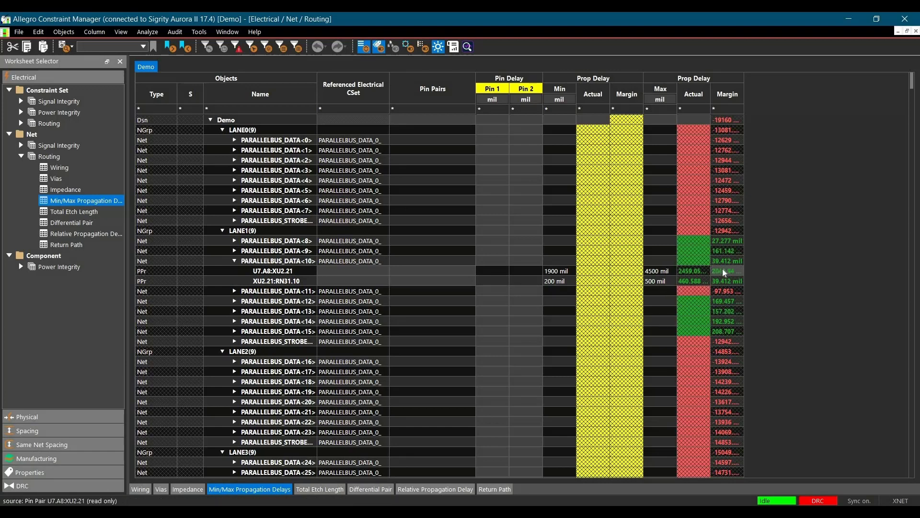
{"action": "left_click", "coordinate": [525, 271]}
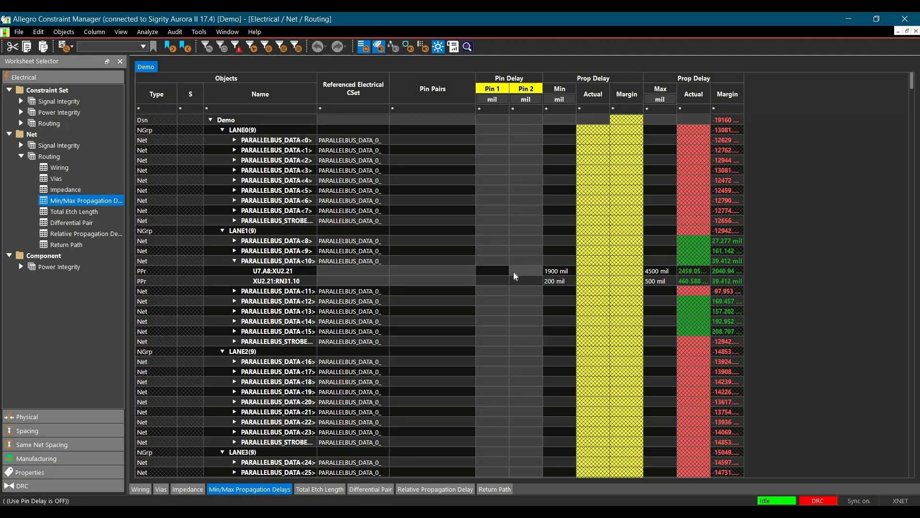